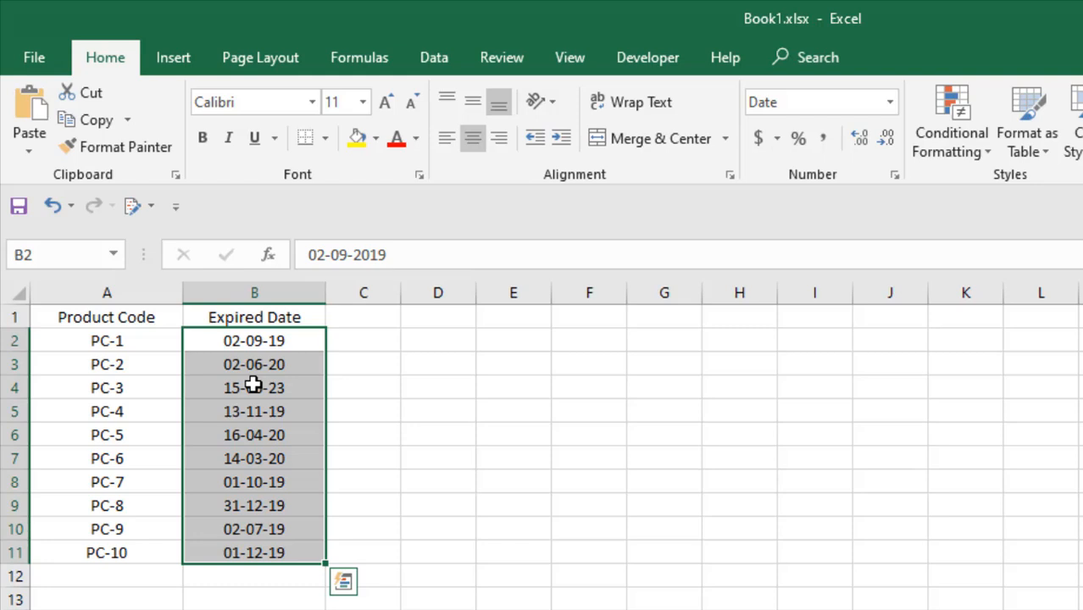
{"action": "mouse_move", "coordinate": [949, 142]}
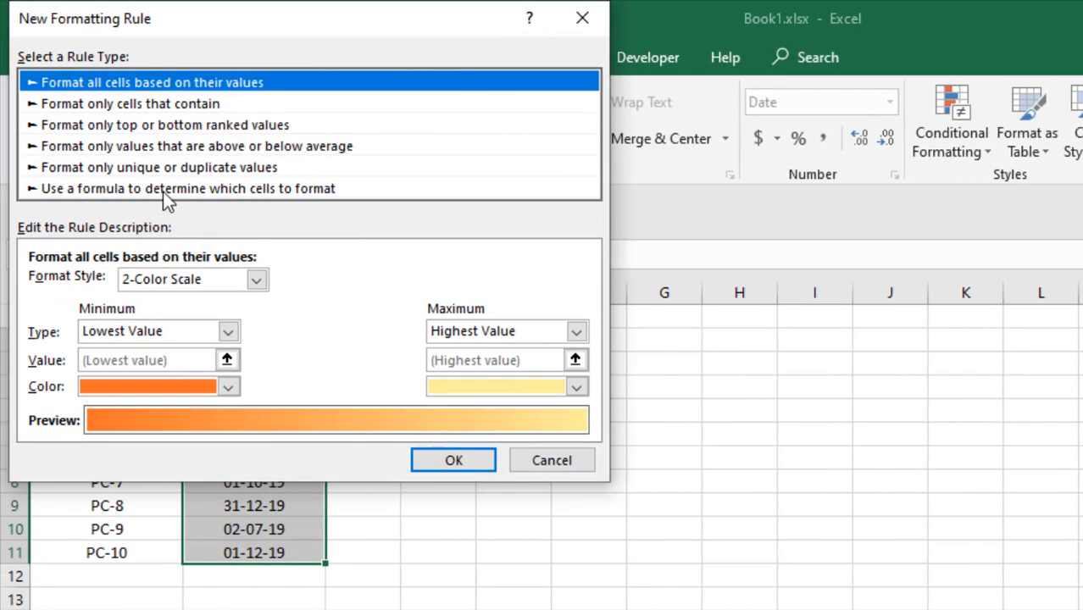
- Choose the formula-based rule type for the new rule on B2:B11
{"action": "left_click", "coordinate": [186, 188]}
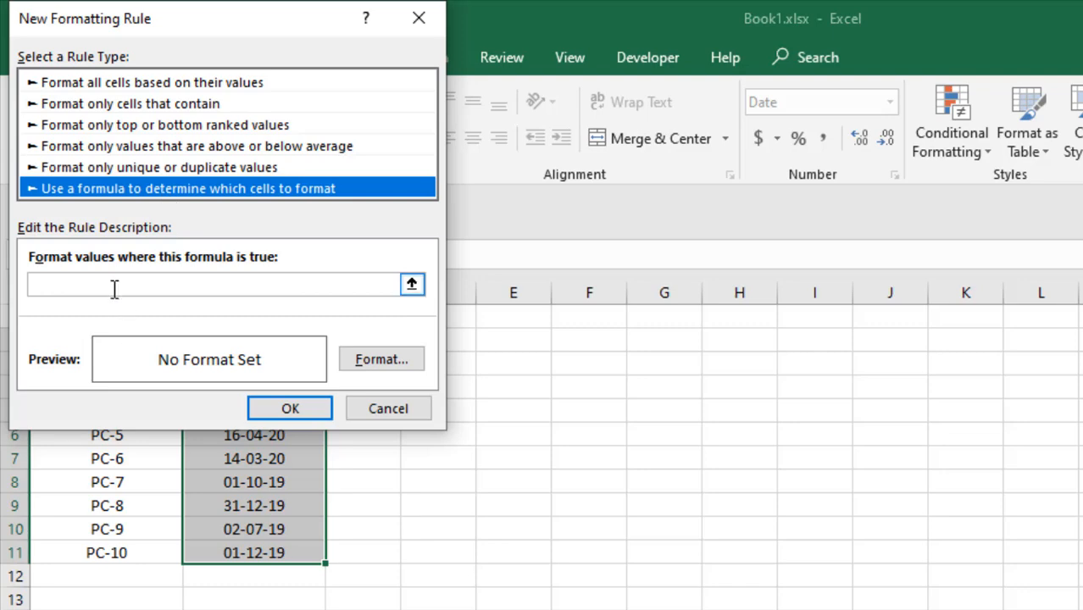
- Apply formula =AND($B2>TODAY(), $B2-TODAY()<=90) with yellow fill, then select PC-7 and PC-10
{"action": "type", "text": "=AND($B2>TODAY(), $B2-TODAY()<=90)"}
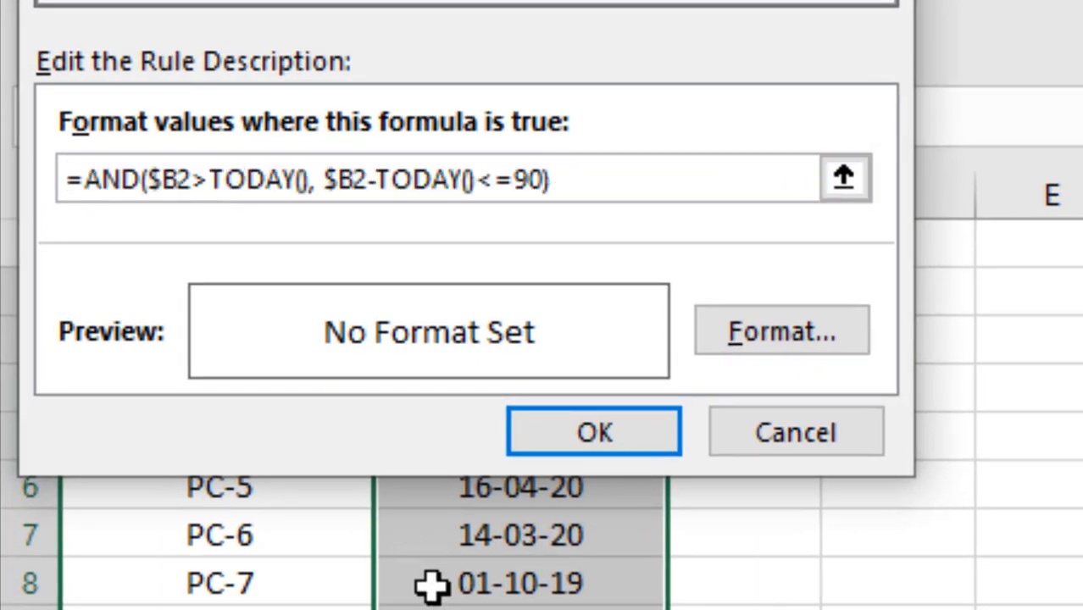
{"action": "mouse_move", "coordinate": [432, 479]}
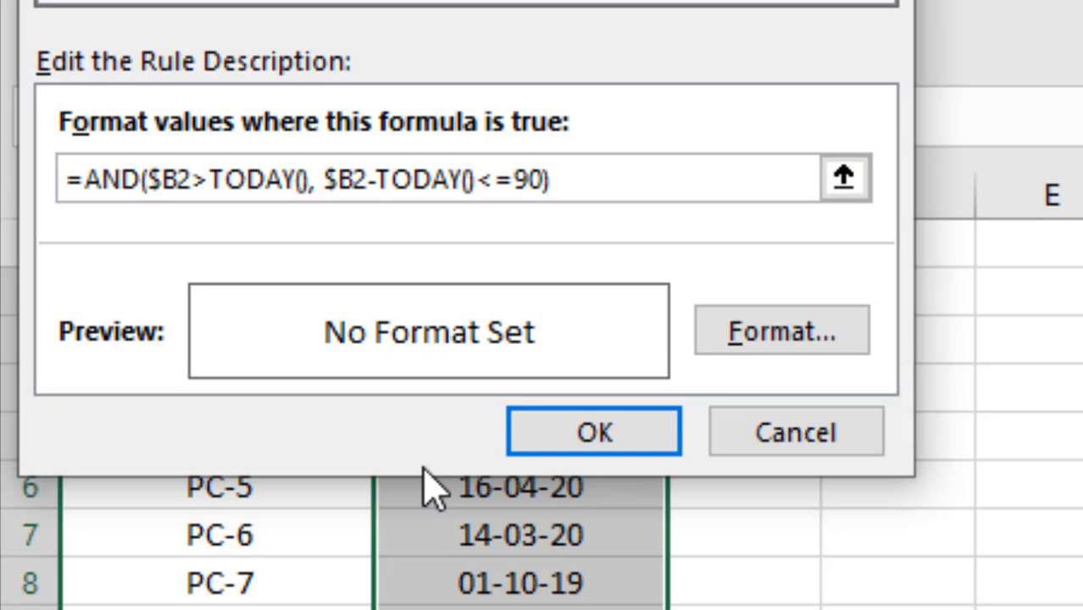
{"action": "mouse_move", "coordinate": [534, 224]}
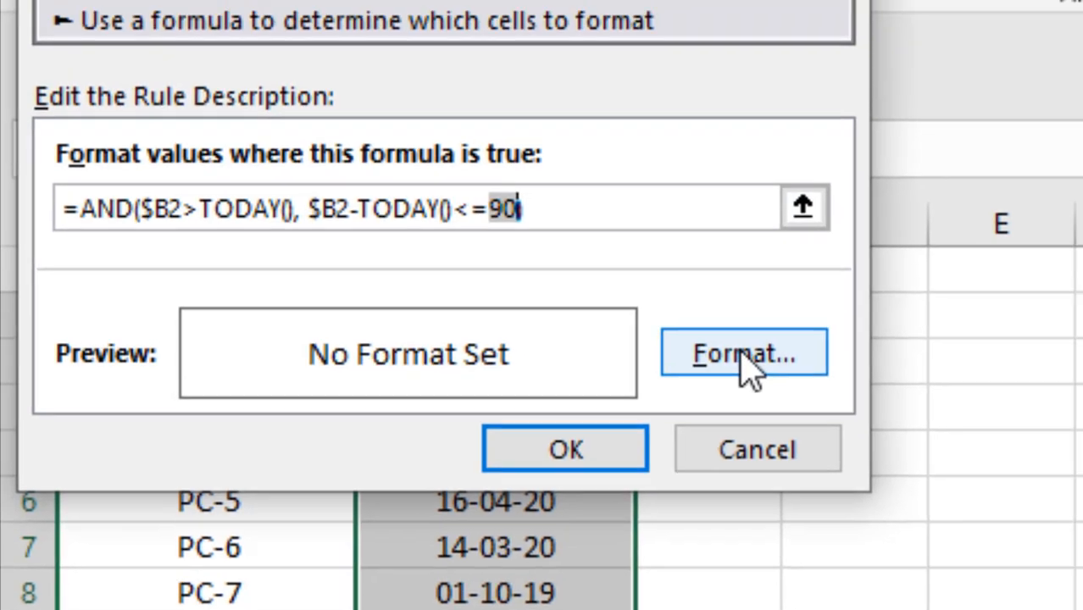
{"action": "left_click", "coordinate": [743, 352]}
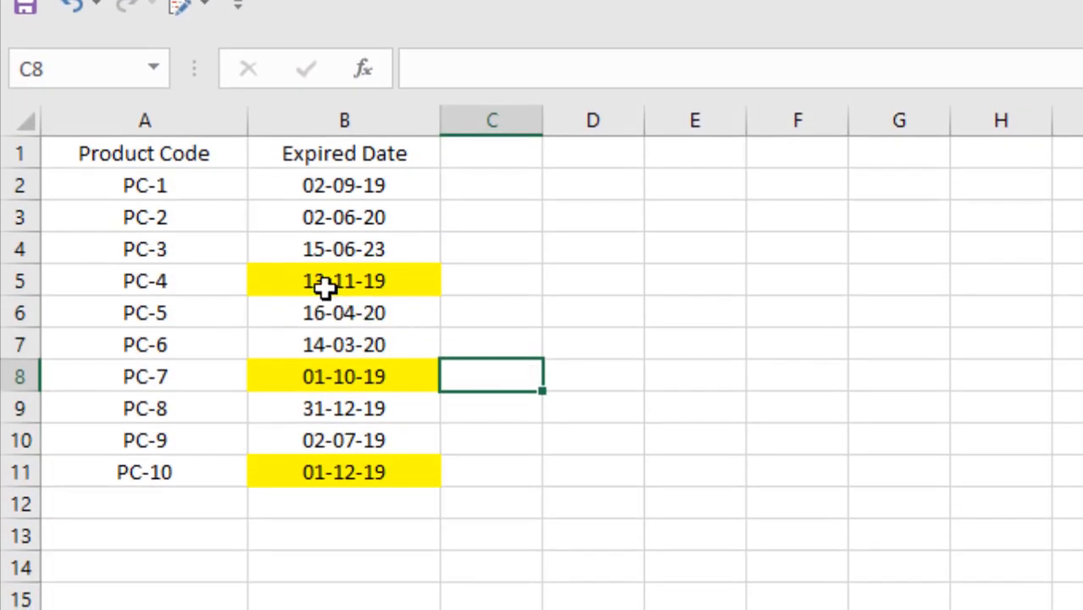
{"action": "left_click", "coordinate": [144, 377]}
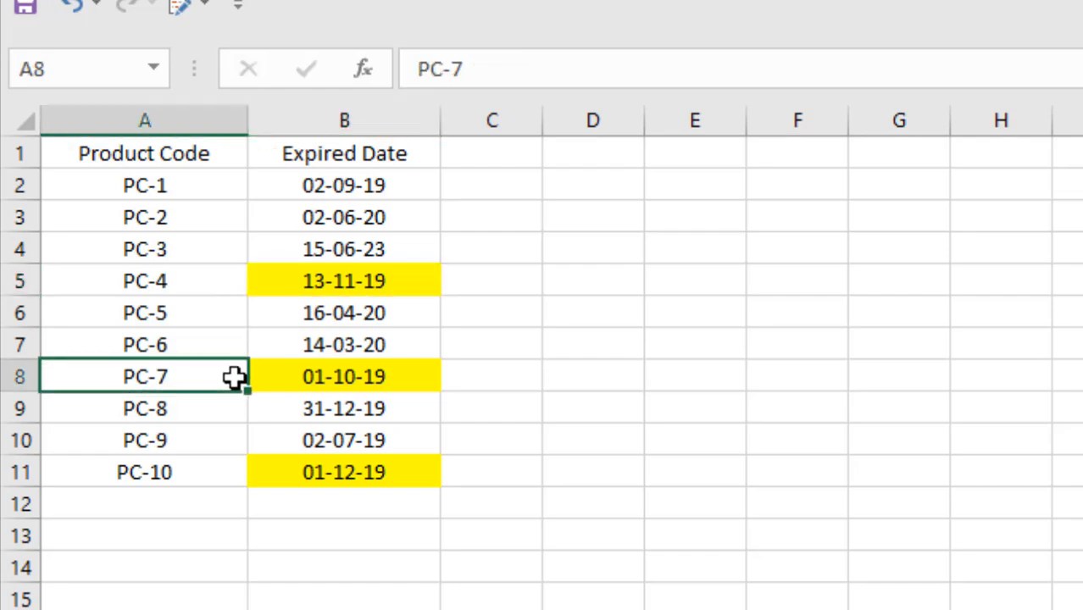
{"action": "left_click", "coordinate": [144, 472]}
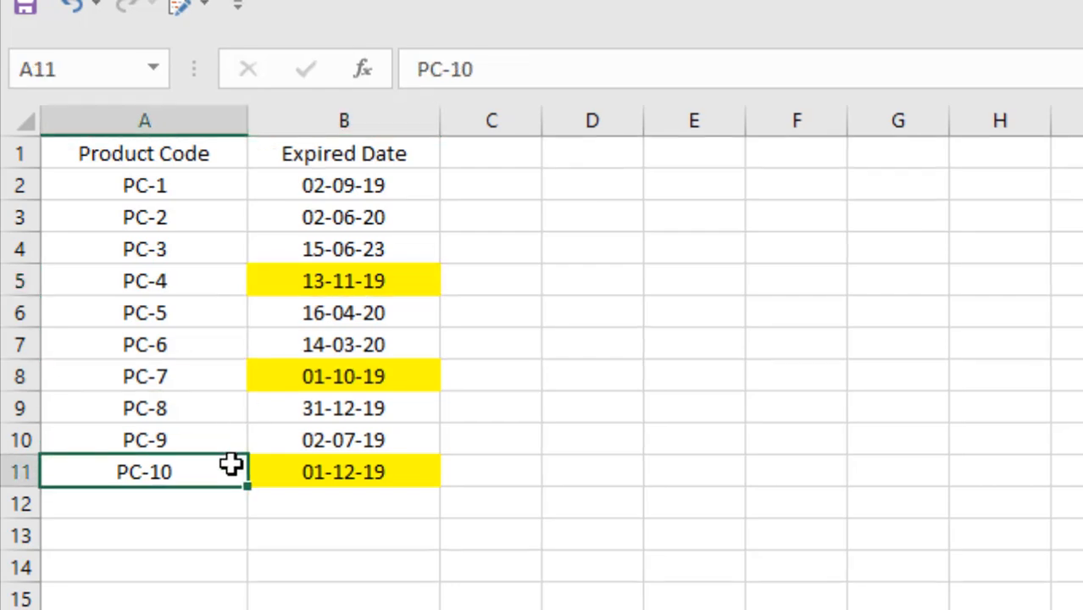